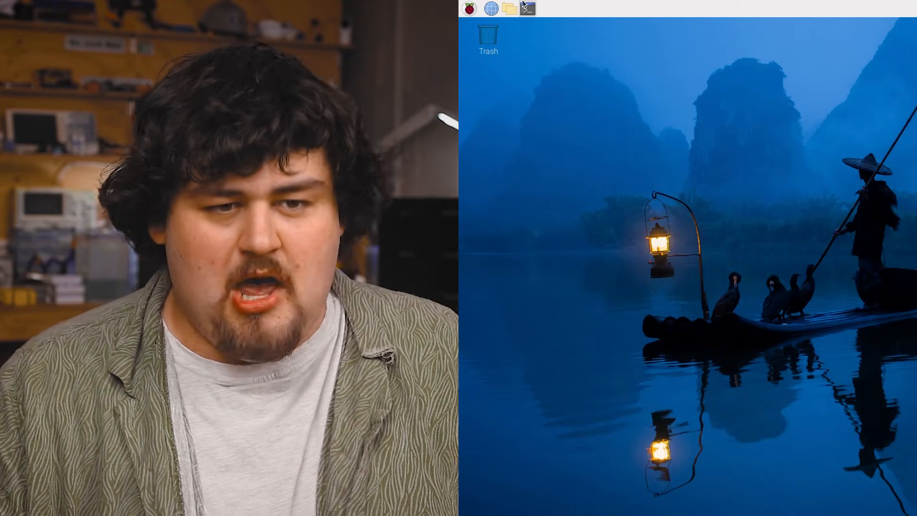
- Update the Pi's system packages and install the hailo-all package from a new terminal
click(527, 9)
text(sudo apt install h)
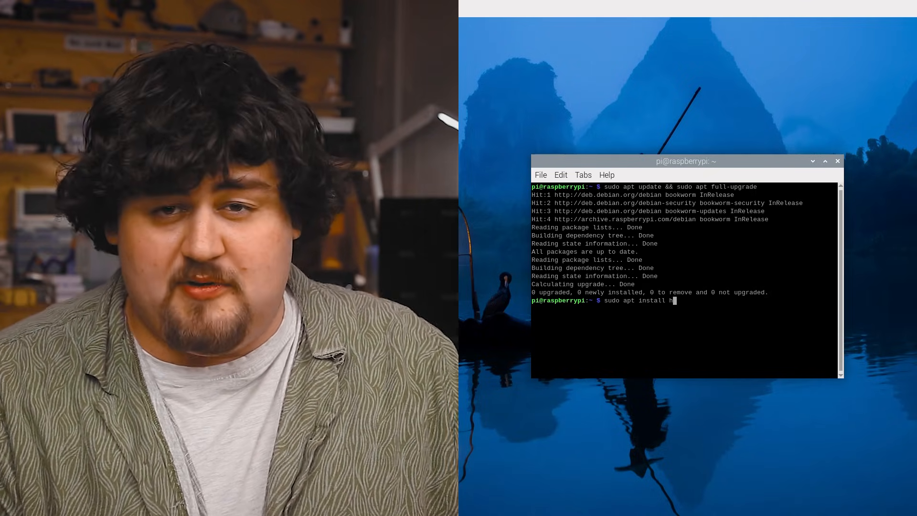
text(ailo-all)
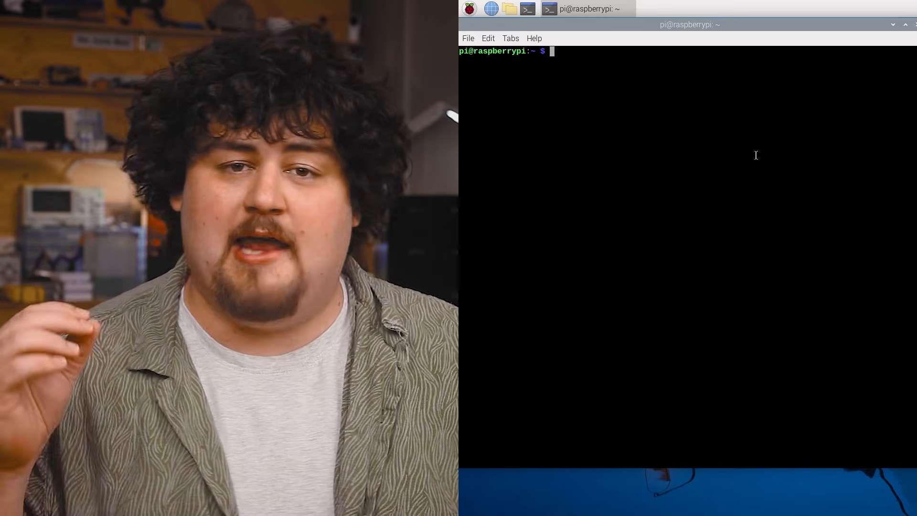
- Clone the hailo-ai/hailo-rpi5-examples GitHub repository into the home folder
text(git clone https://github.com/hailo-ai/)
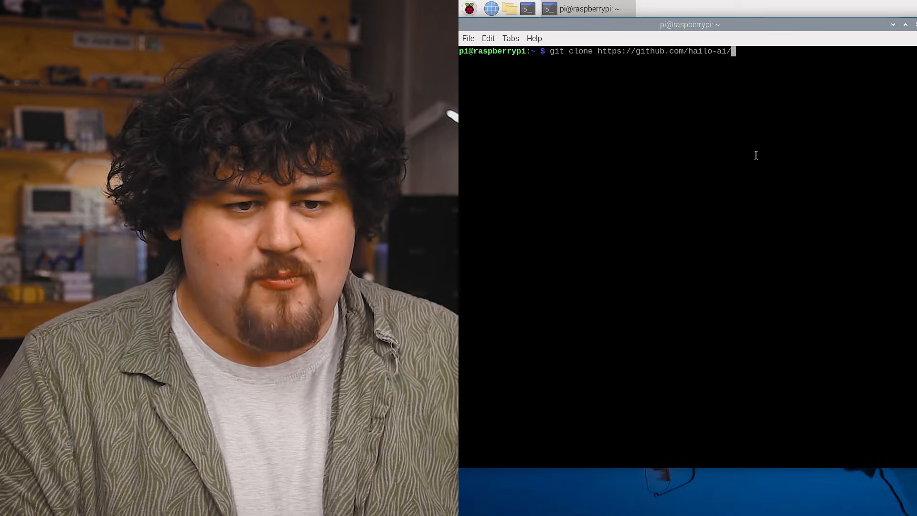
text(hailo-rpi5-examples.git)
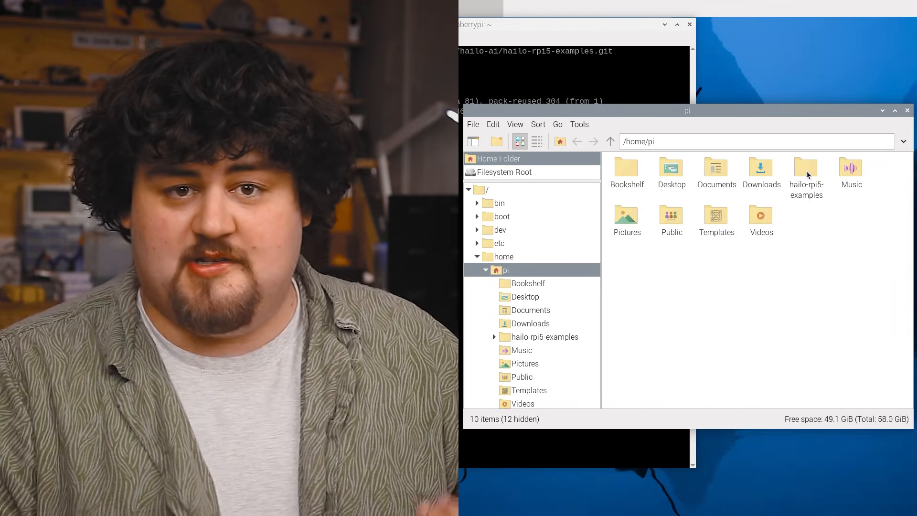
mouse_move(835, 131)
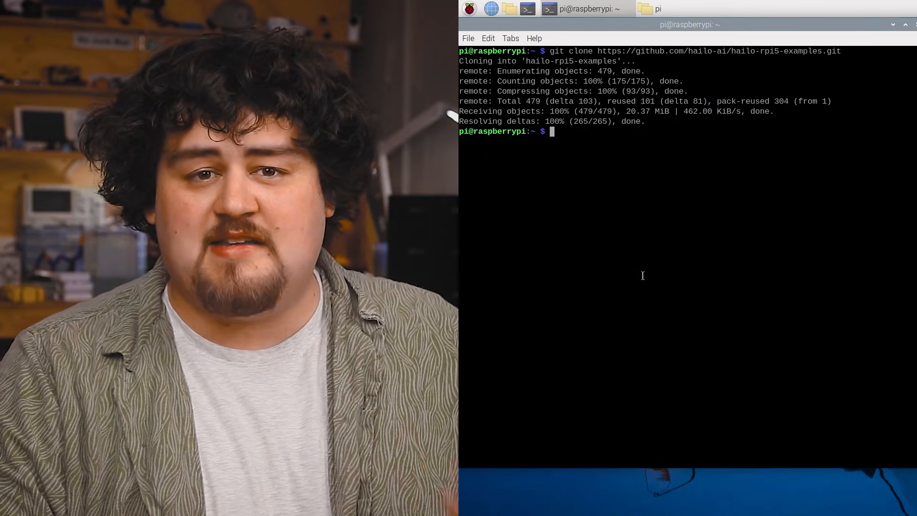
- Change into hailo-rpi5-examples and run its ./install.sh script
text(cd hailo-rpi5-examples)
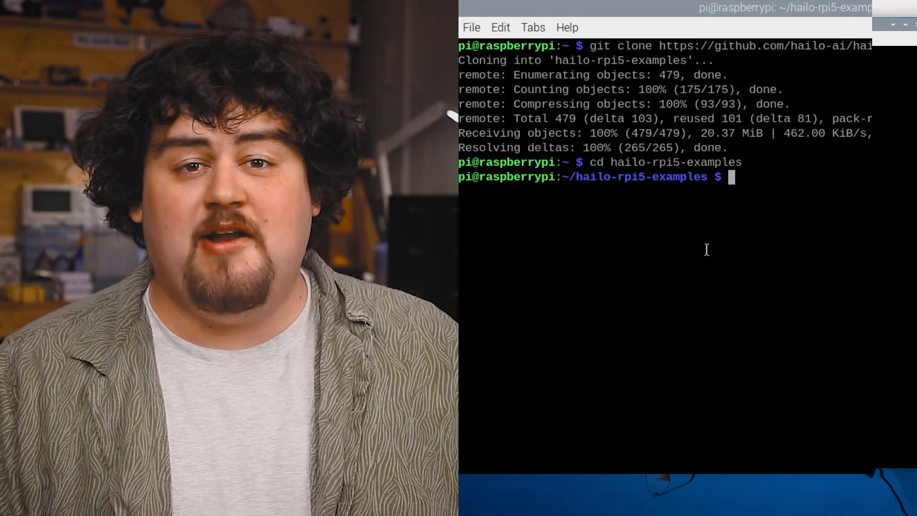
text(.)
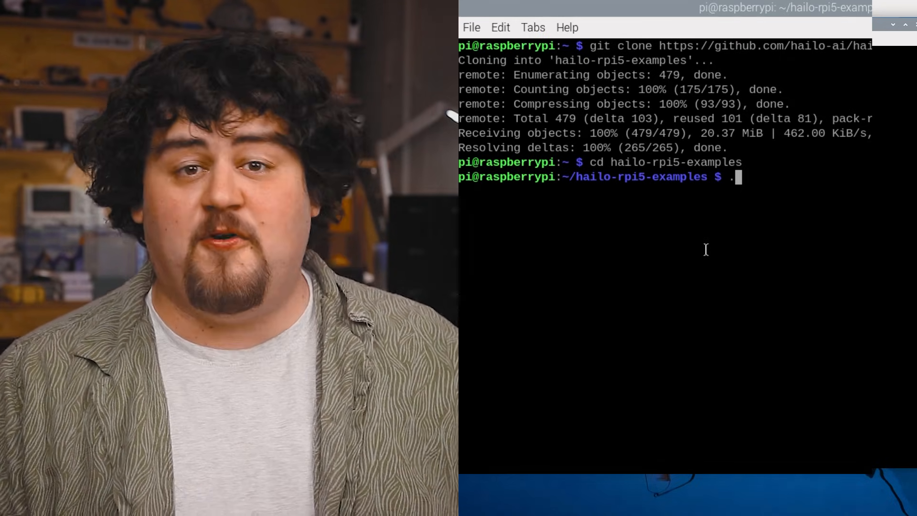
text(./install)
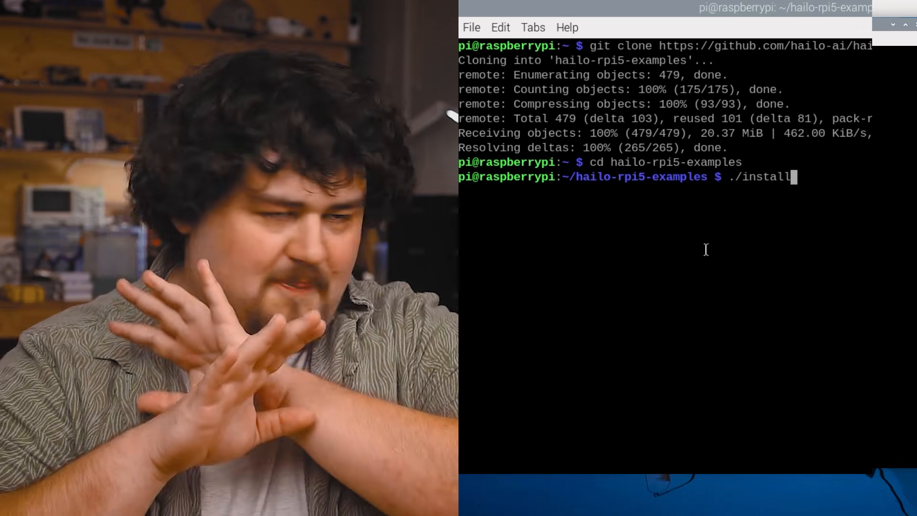
text(.sh)
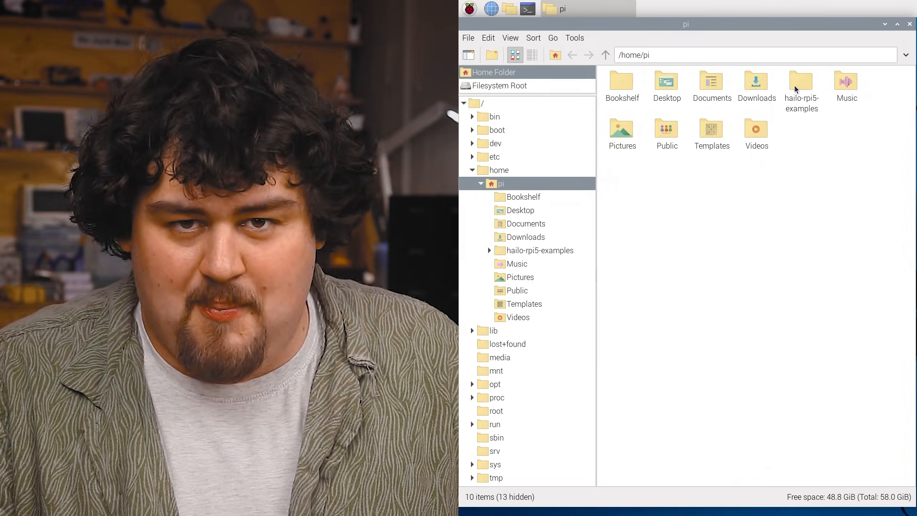
- Browse hailo-rpi5-examples' resources model files, then enter the basic_pipelines folder
double_click(801, 81)
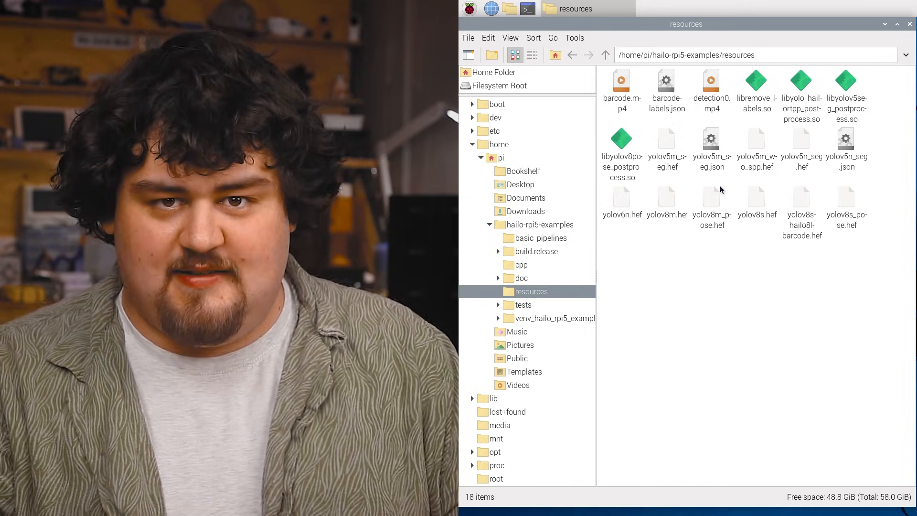
mouse_move(711, 197)
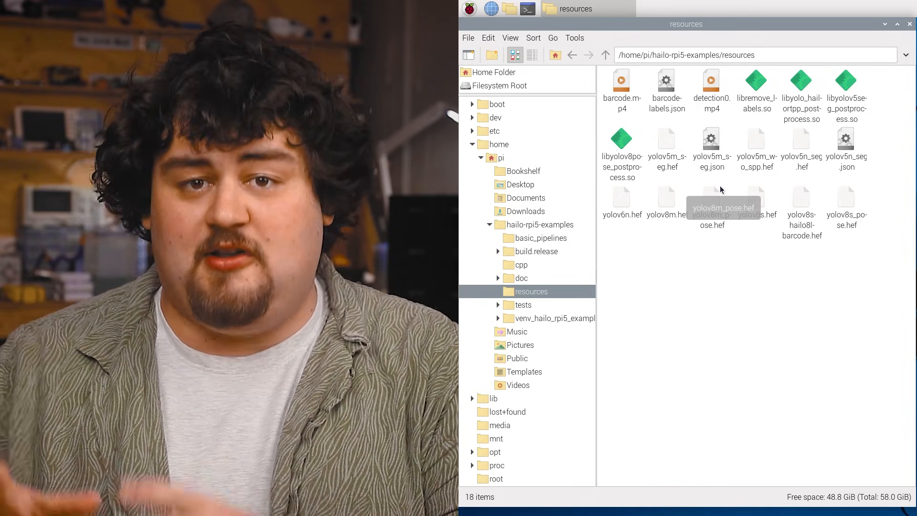
click(572, 55)
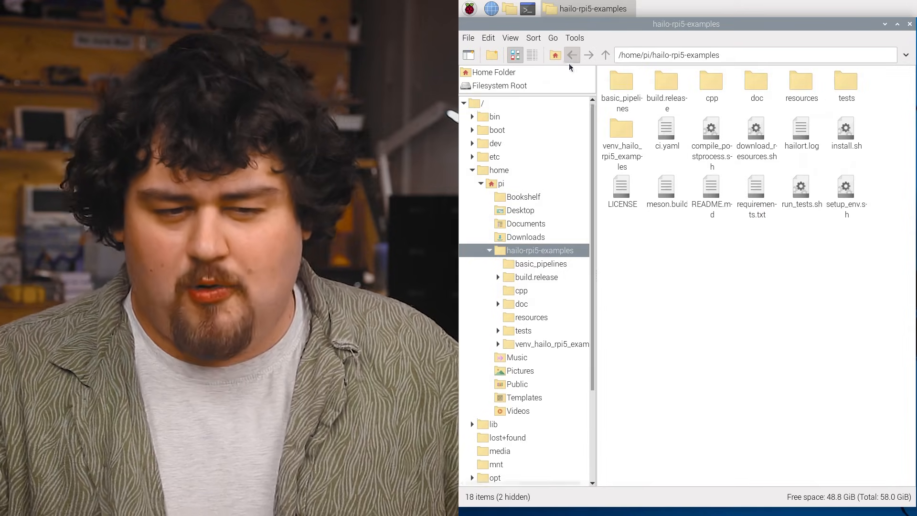
mouse_move(622, 86)
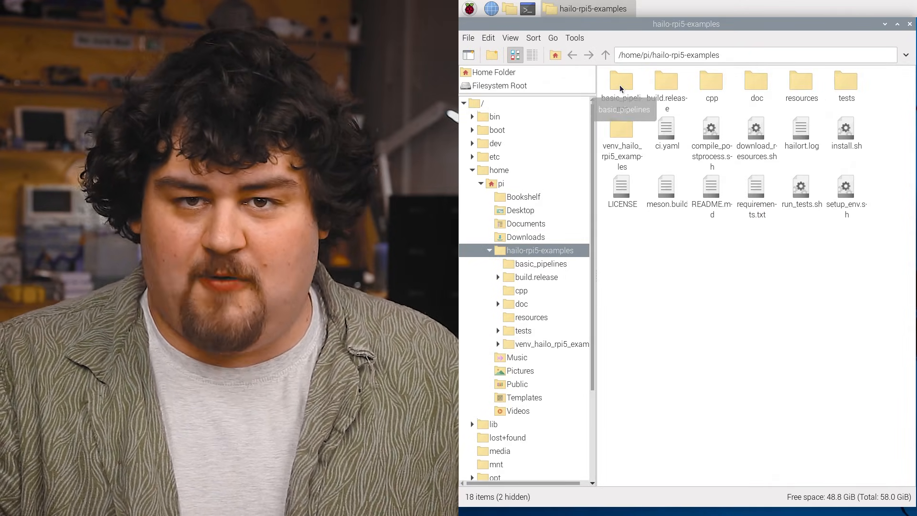
double_click(621, 80)
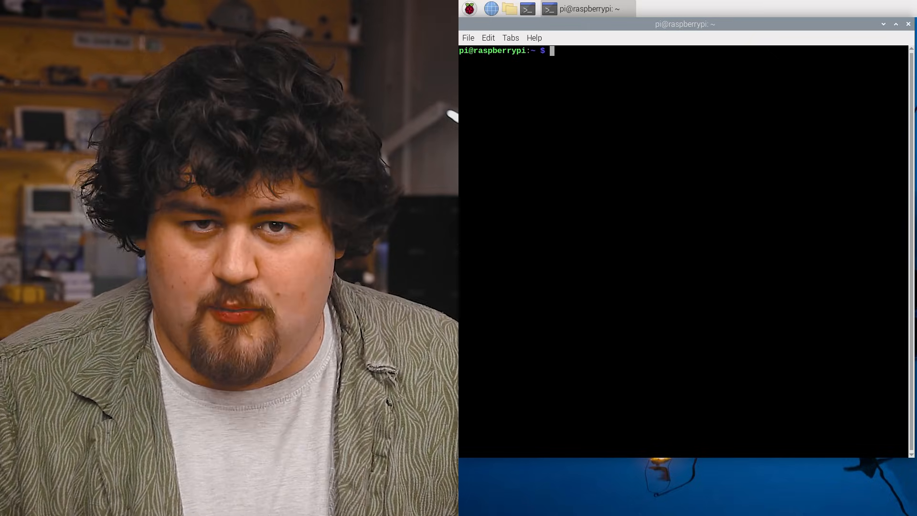
- Change into hailo-rpi5-examples and source setup_env.sh to activate the HAILO8 environment
text(cd hailo)
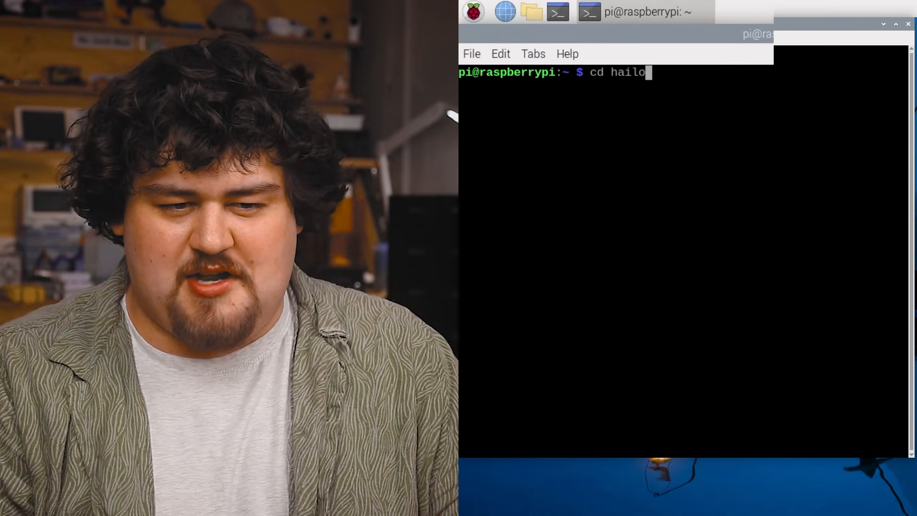
text(-rpi5-example)
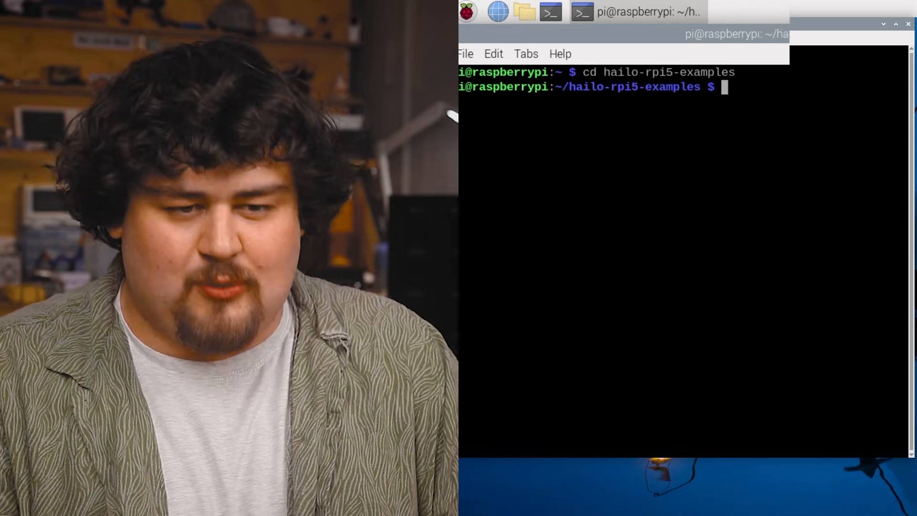
text(source setuo)
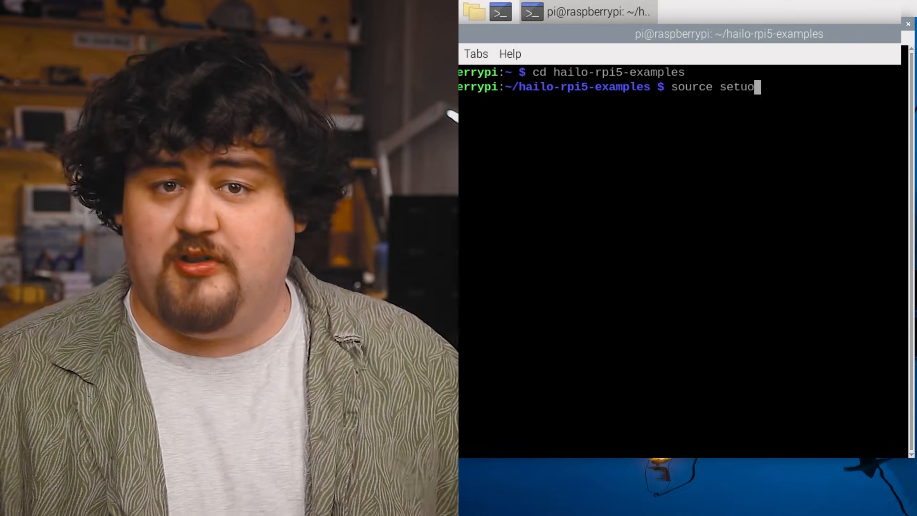
text(p_en)
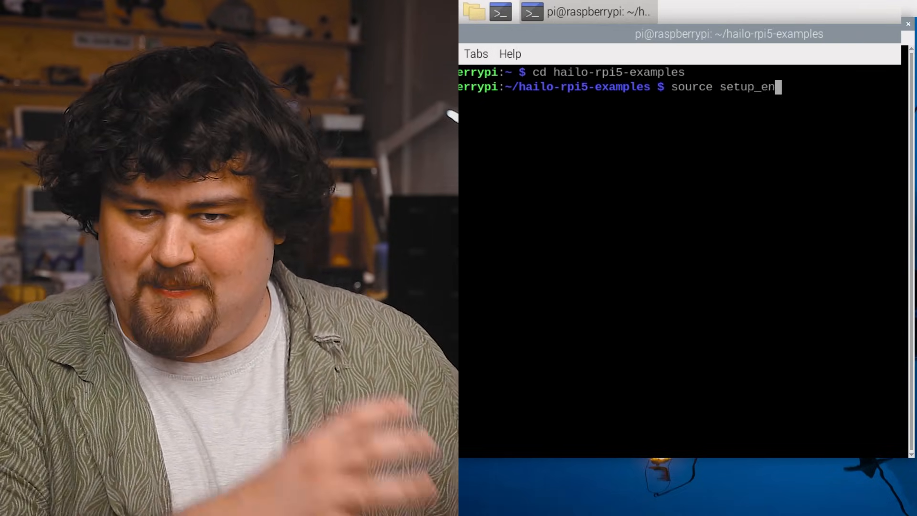
key(Return)
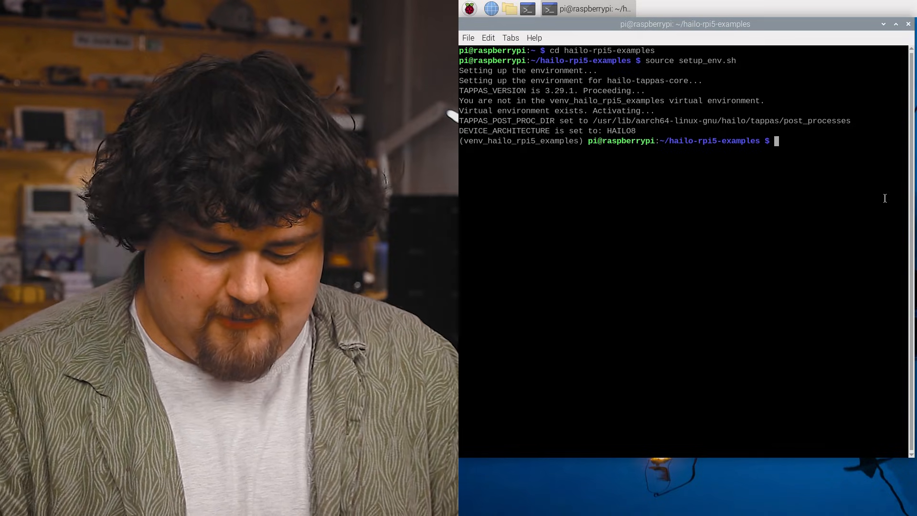
- Run python basic_pipelines/detection.py, printing person detections with confidence scores
text(python)
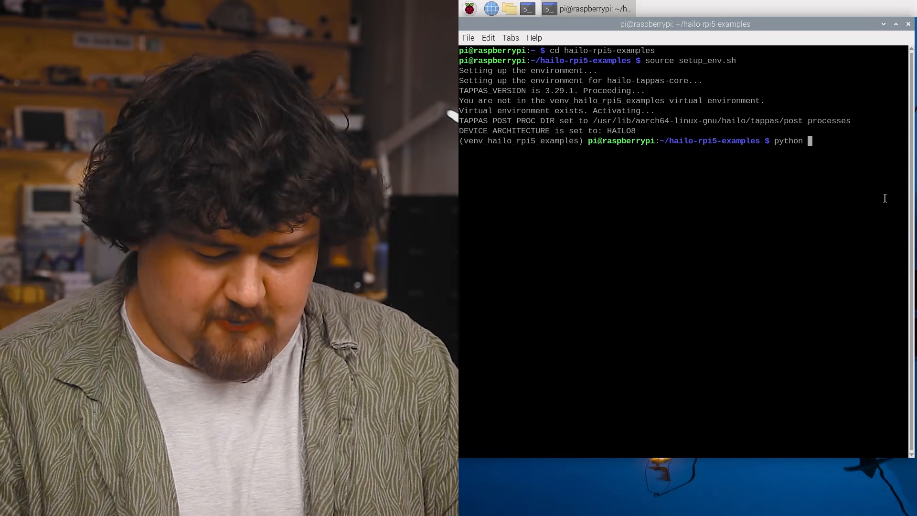
text(basic_pi)
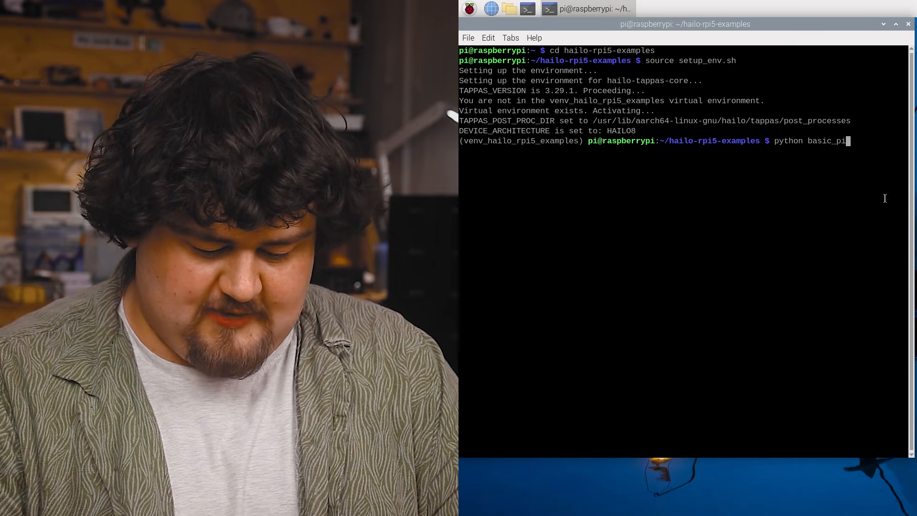
text(pelines)
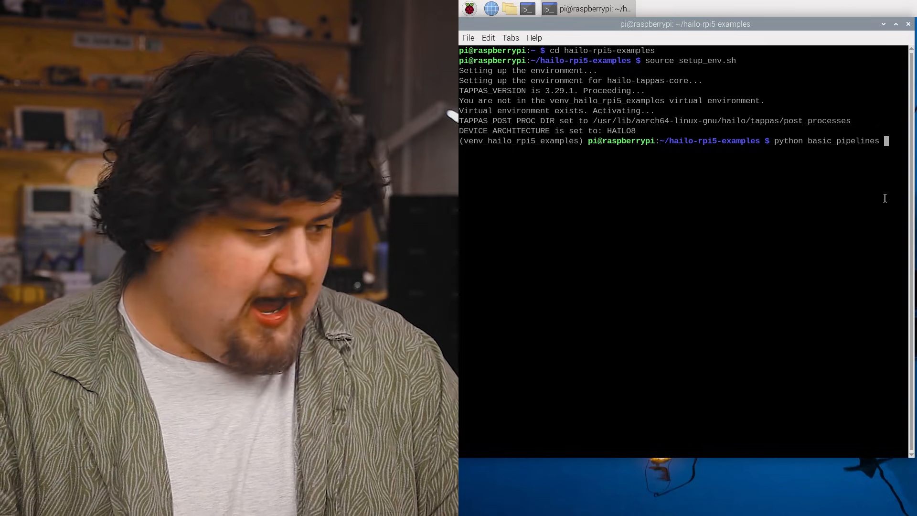
text(/detection)
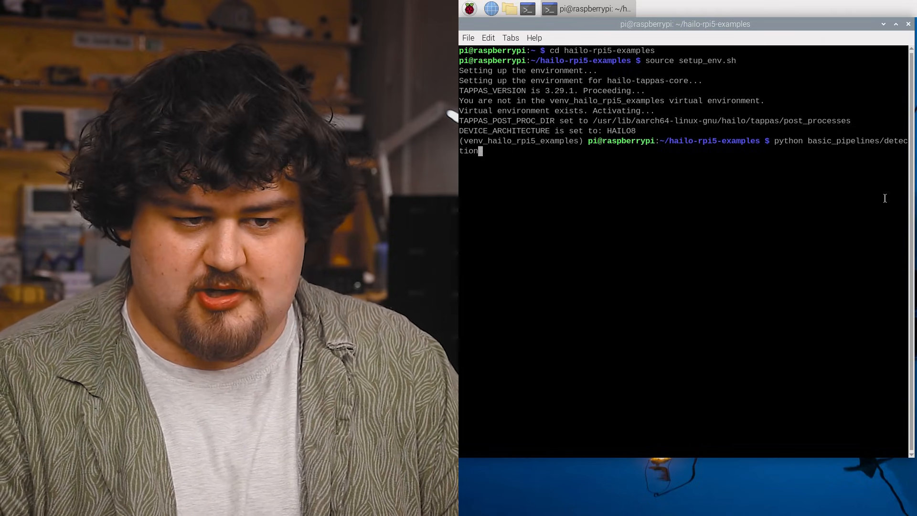
key(Return)
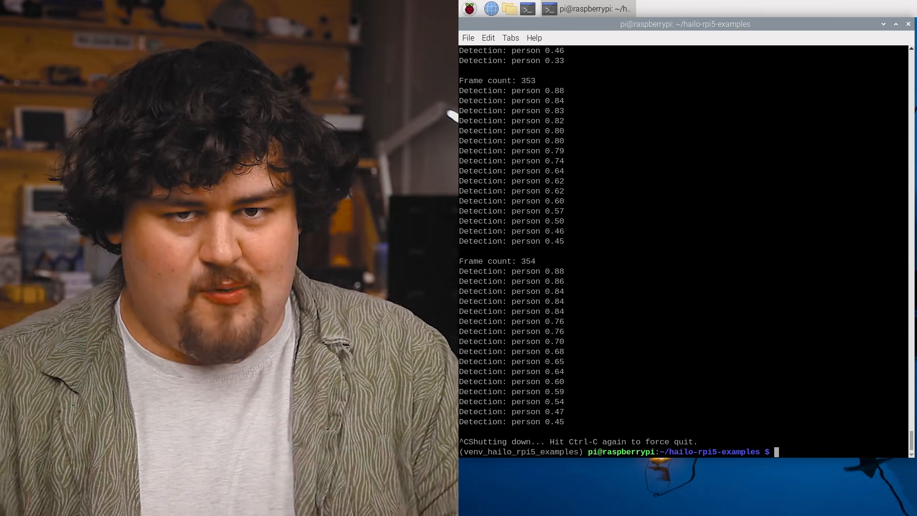
- Re-enter python basic_pipelines/detection.py at the prompt with a '--he' option started
text(python basic_pipelines/detection.py)
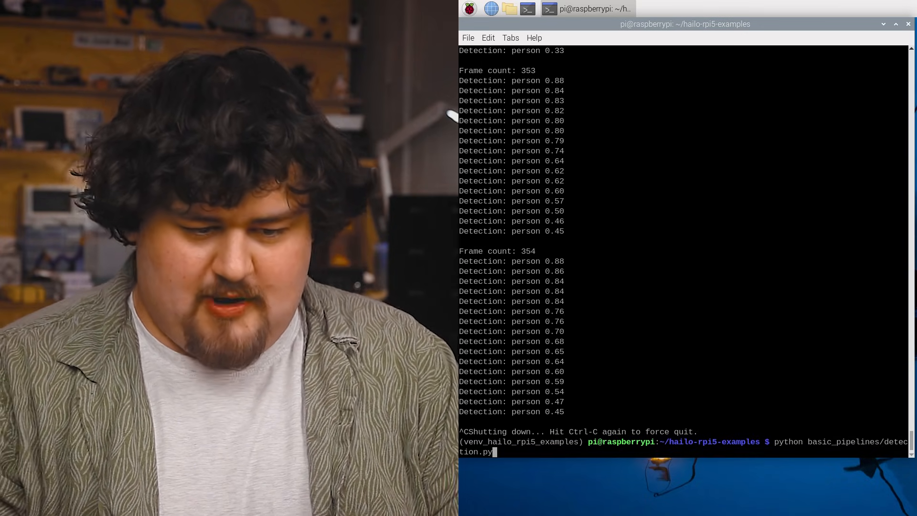
text(--he)
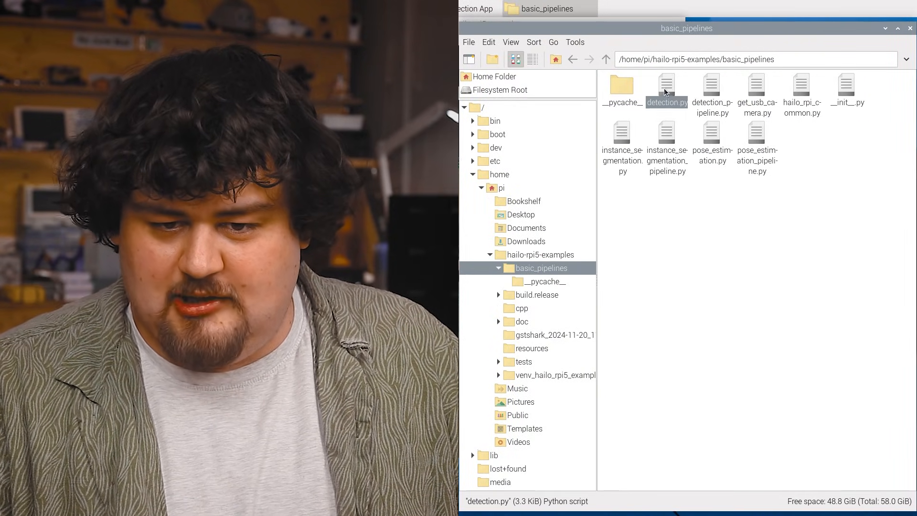
mouse_move(647, 109)
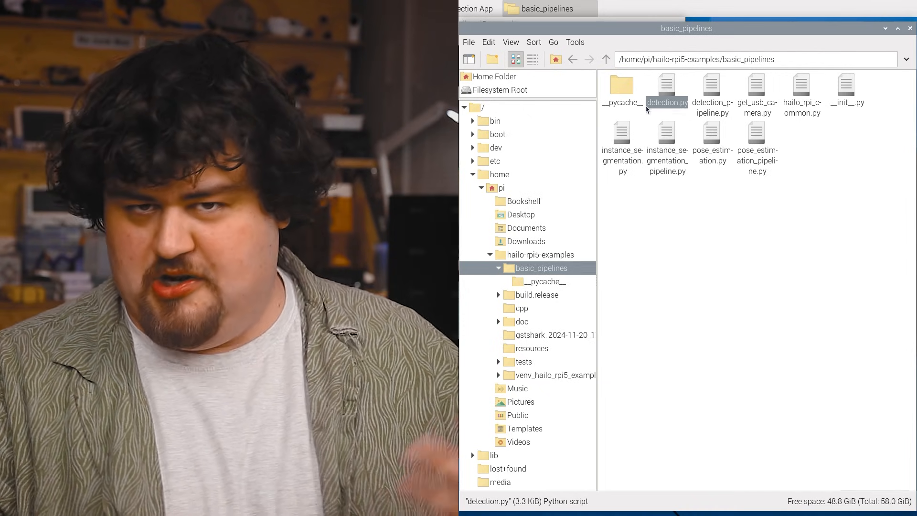
- Load detection.py from basic_pipelines into the Thonny editor
double_click(666, 86)
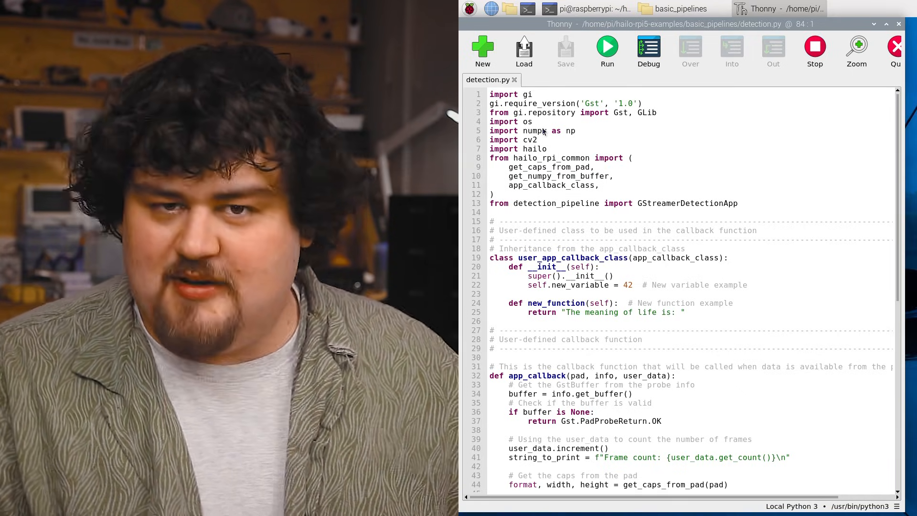
scroll(down, 3)
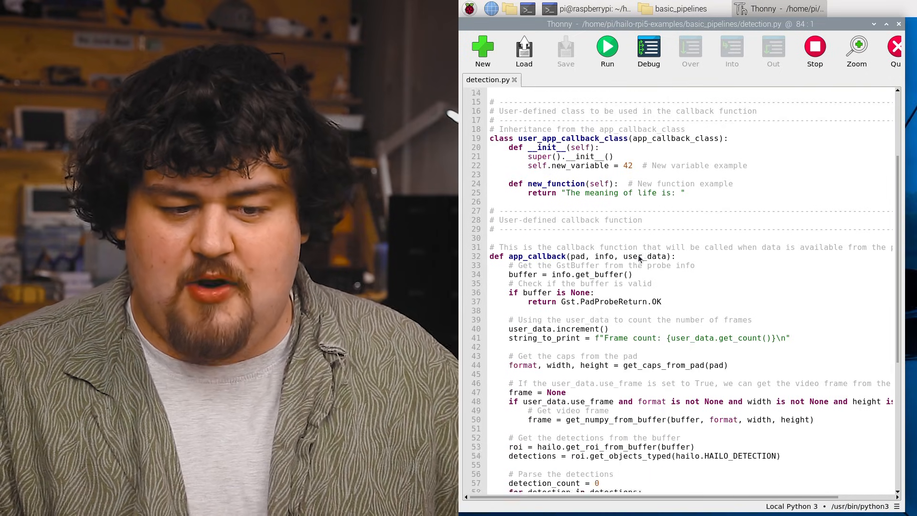
scroll(down, 3)
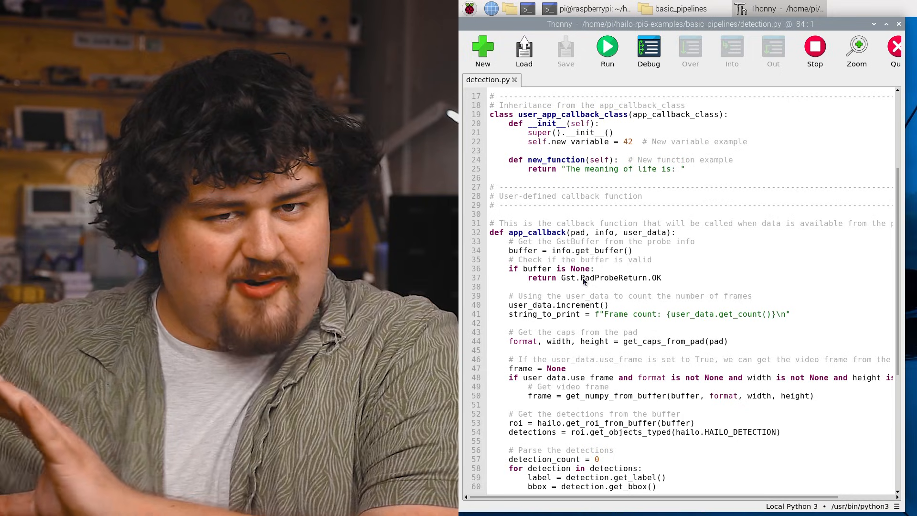
mouse_move(533, 247)
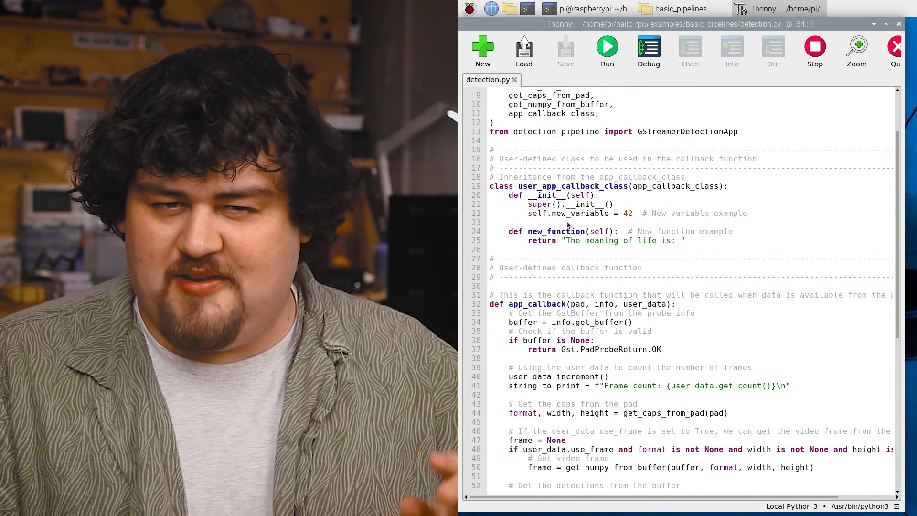
scroll(down, 3)
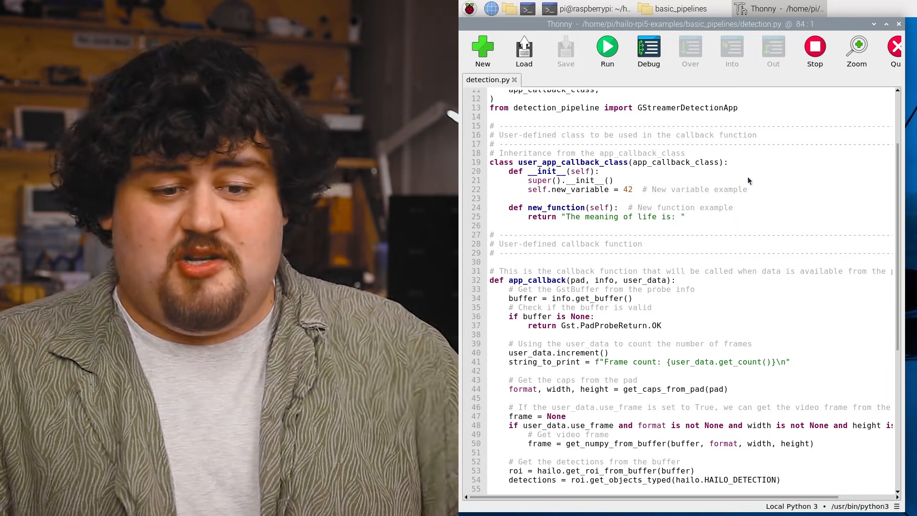
mouse_move(690, 189)
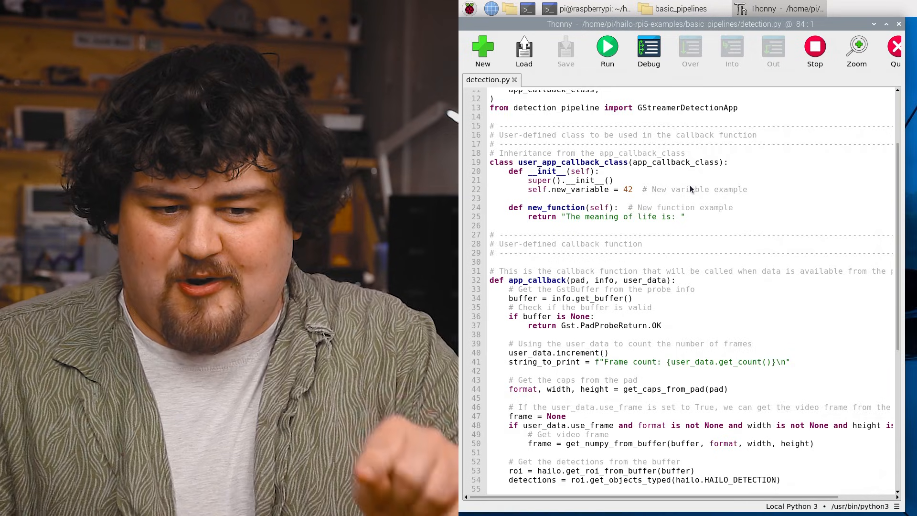
scroll(down, 3)
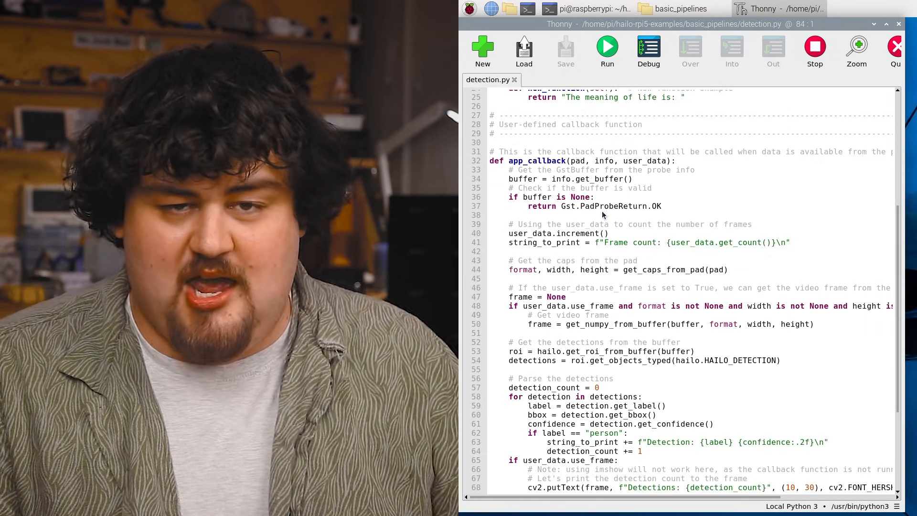
scroll(down, 3)
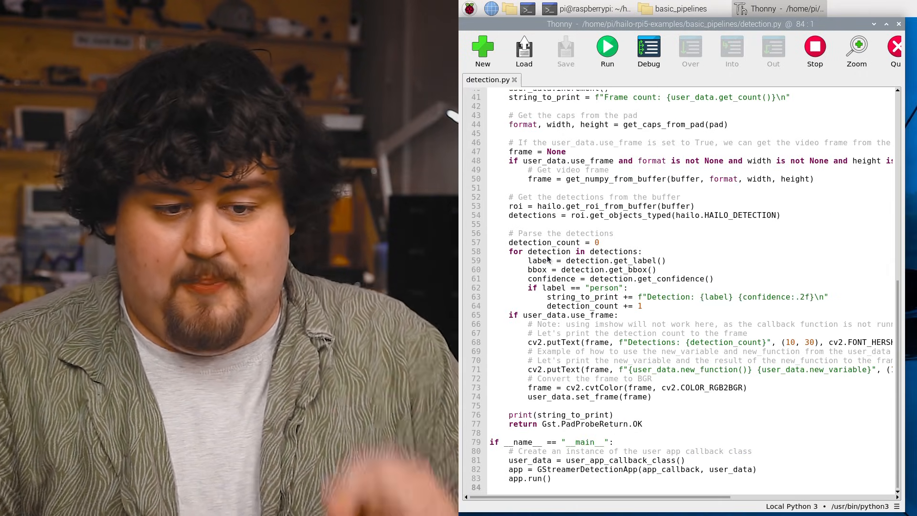
click(600, 242)
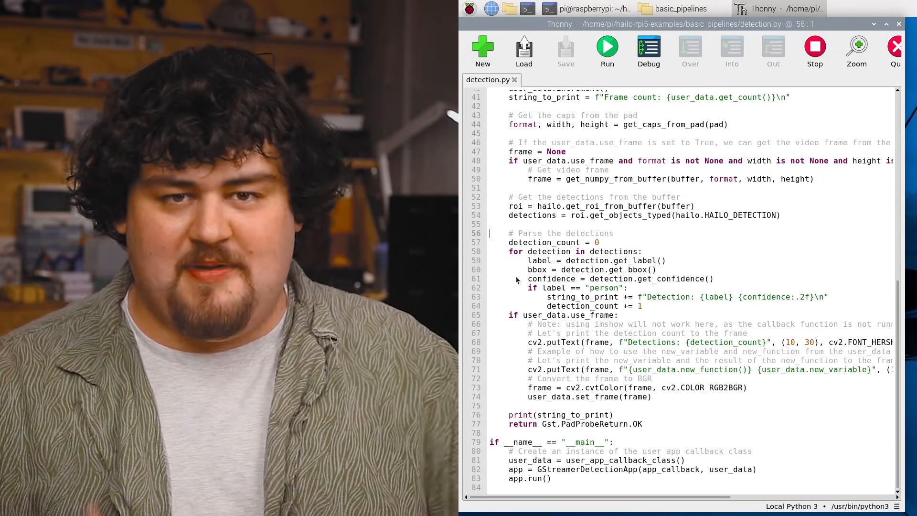
mouse_move(578, 280)
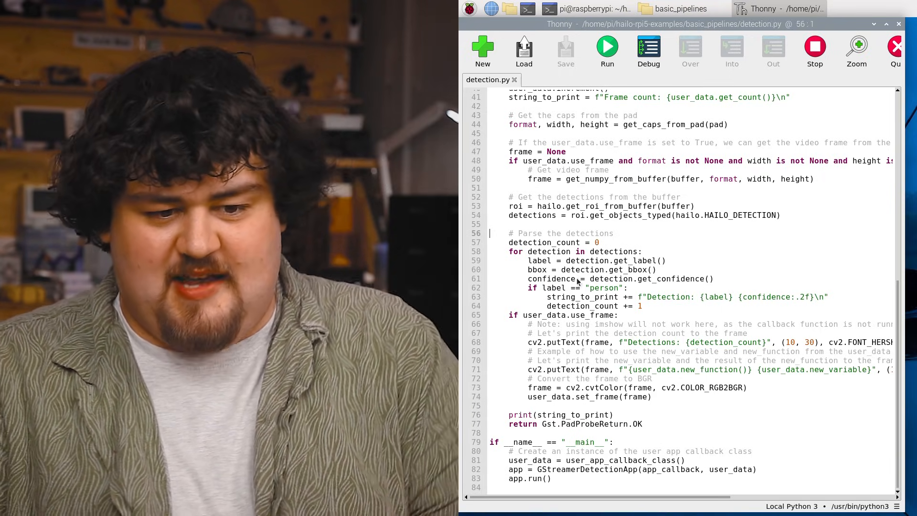